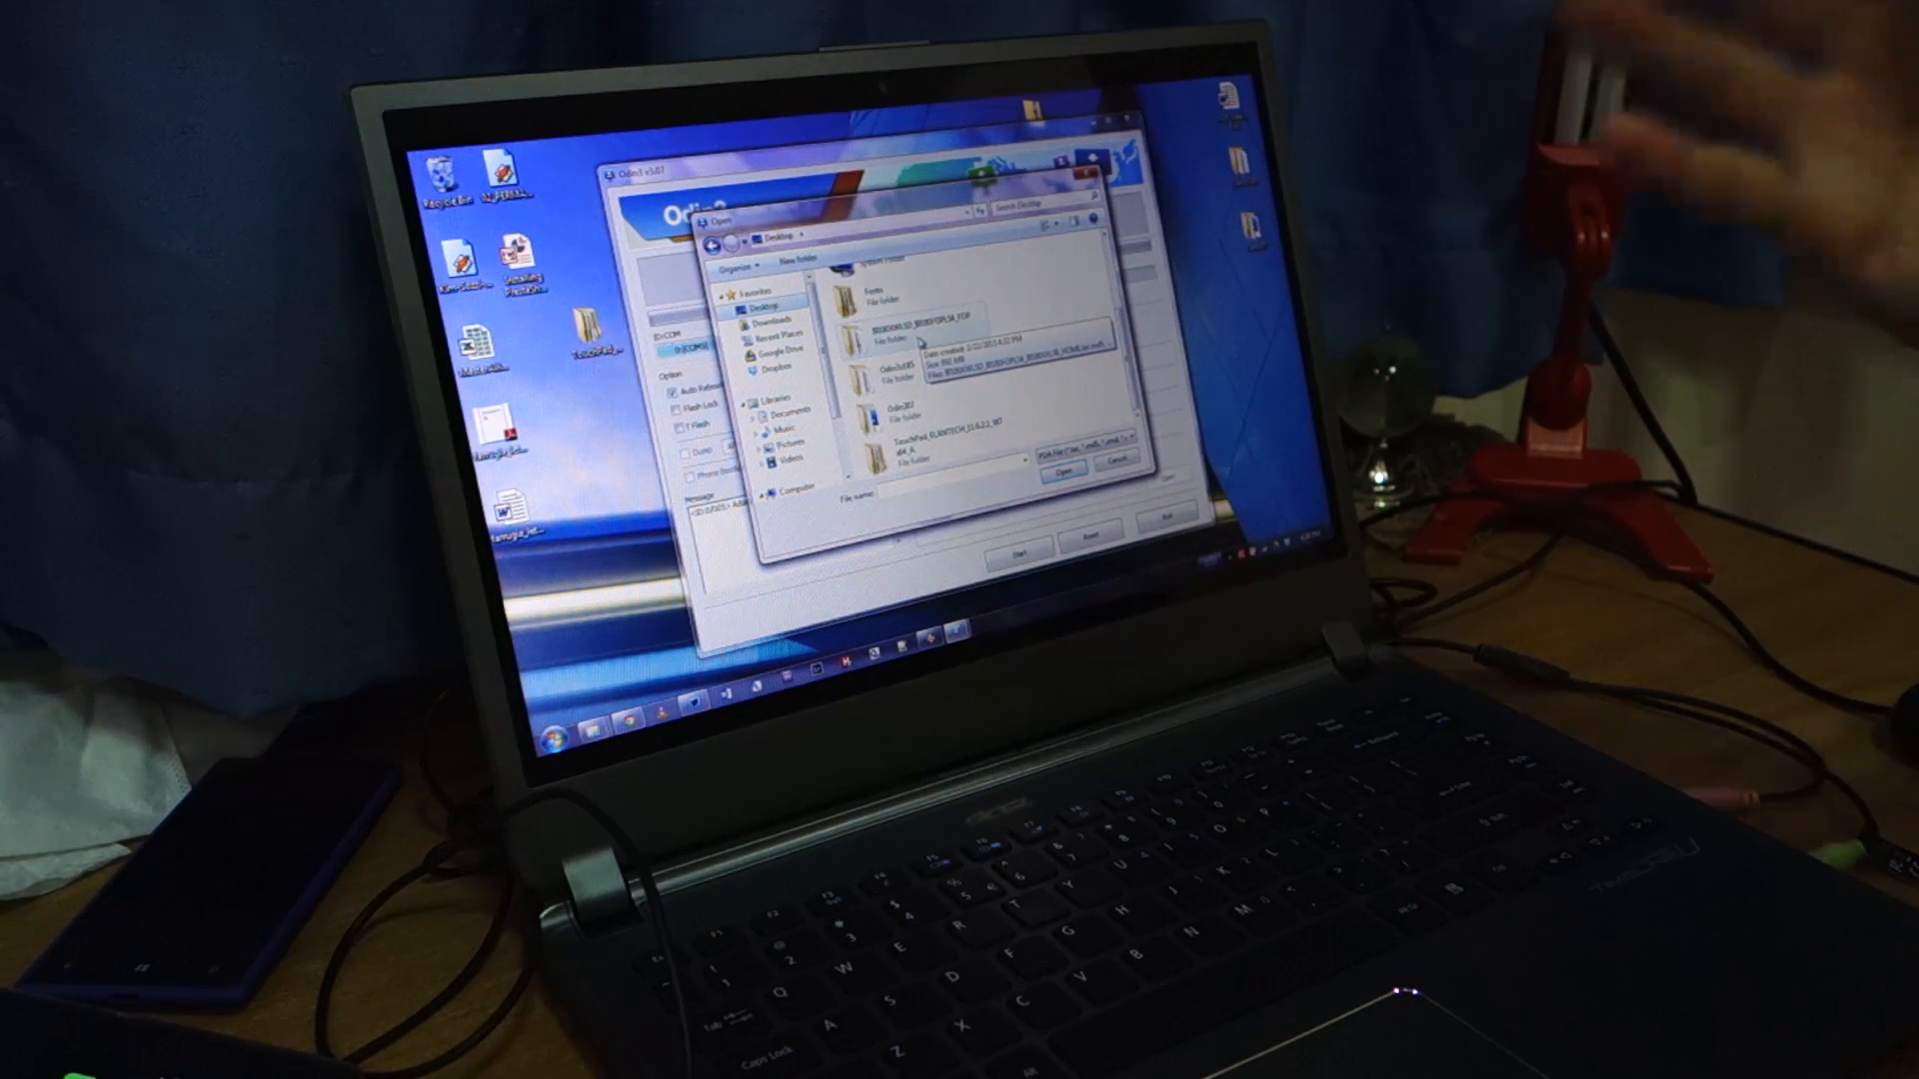
Step: Load the extracted .tar.md5 firmware file from the Desktop folder into the PDA slot
double_click(894, 319)
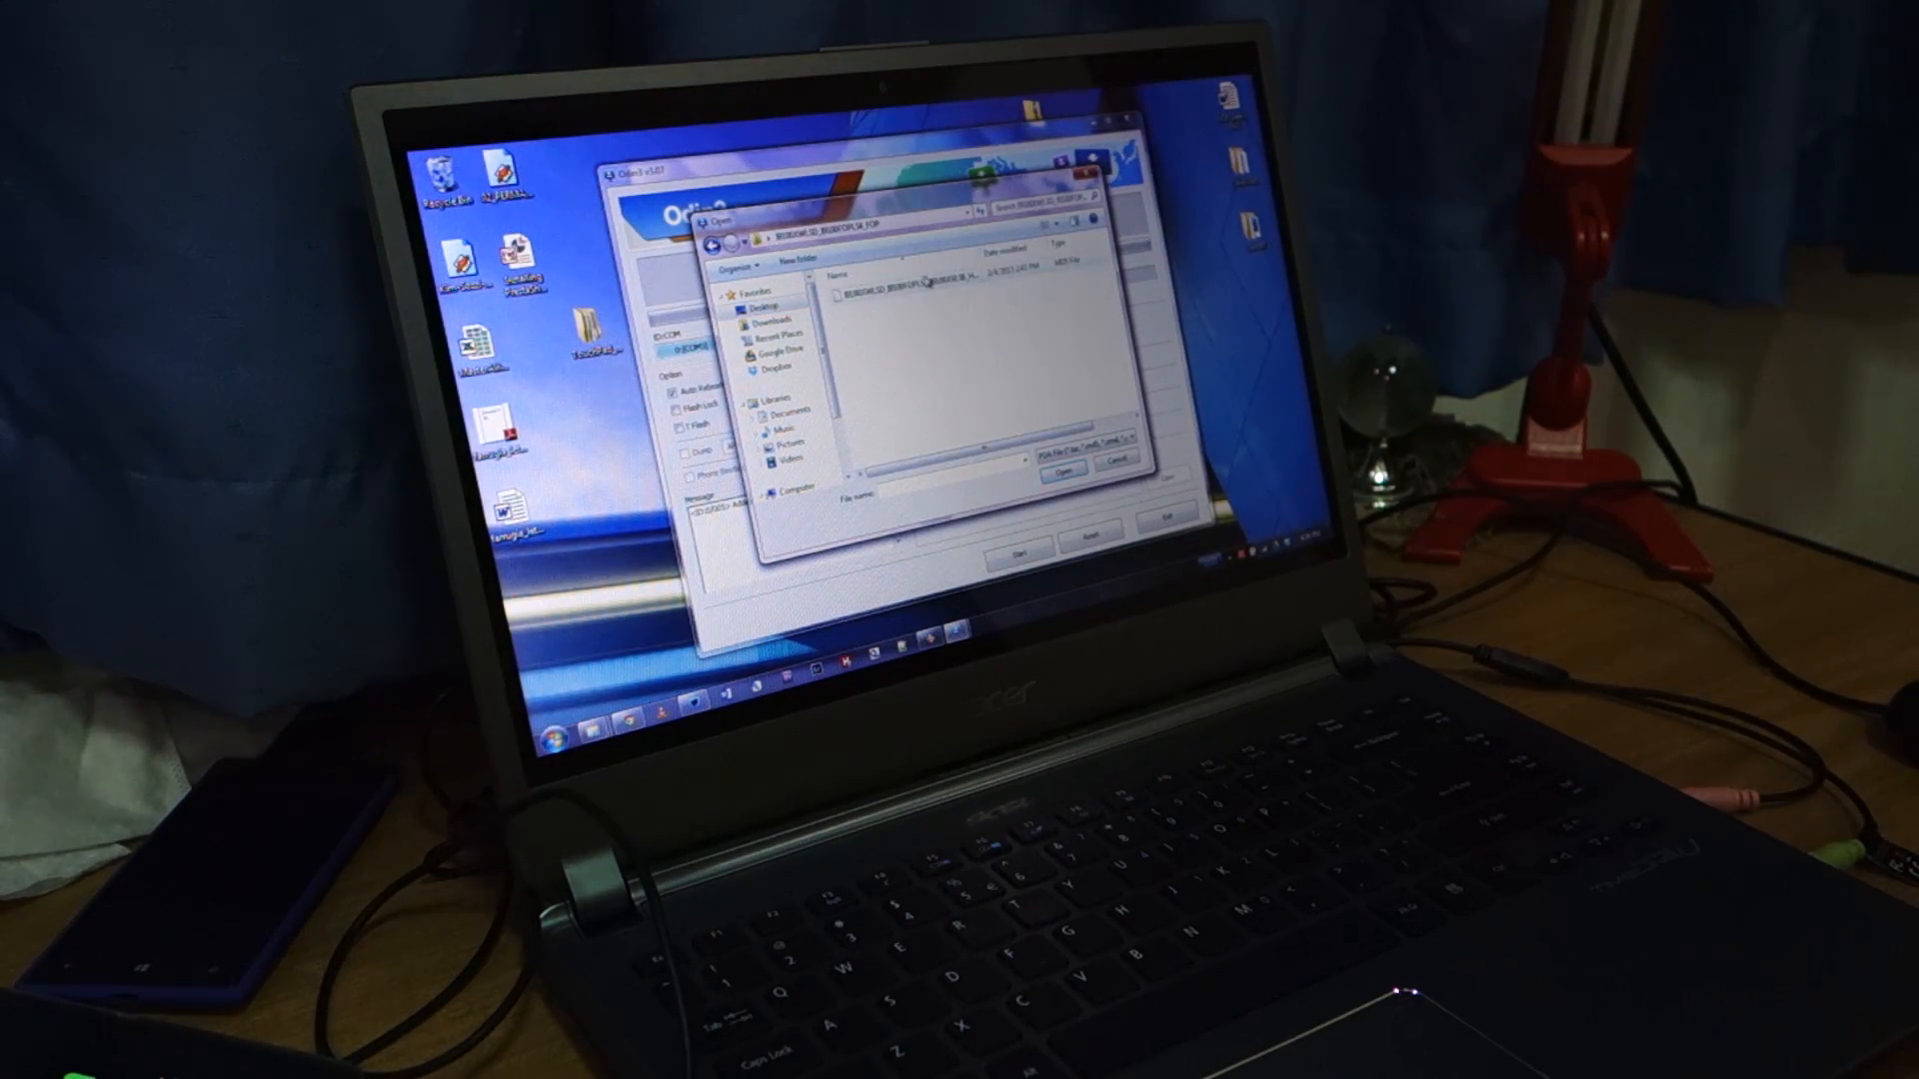
click(919, 297)
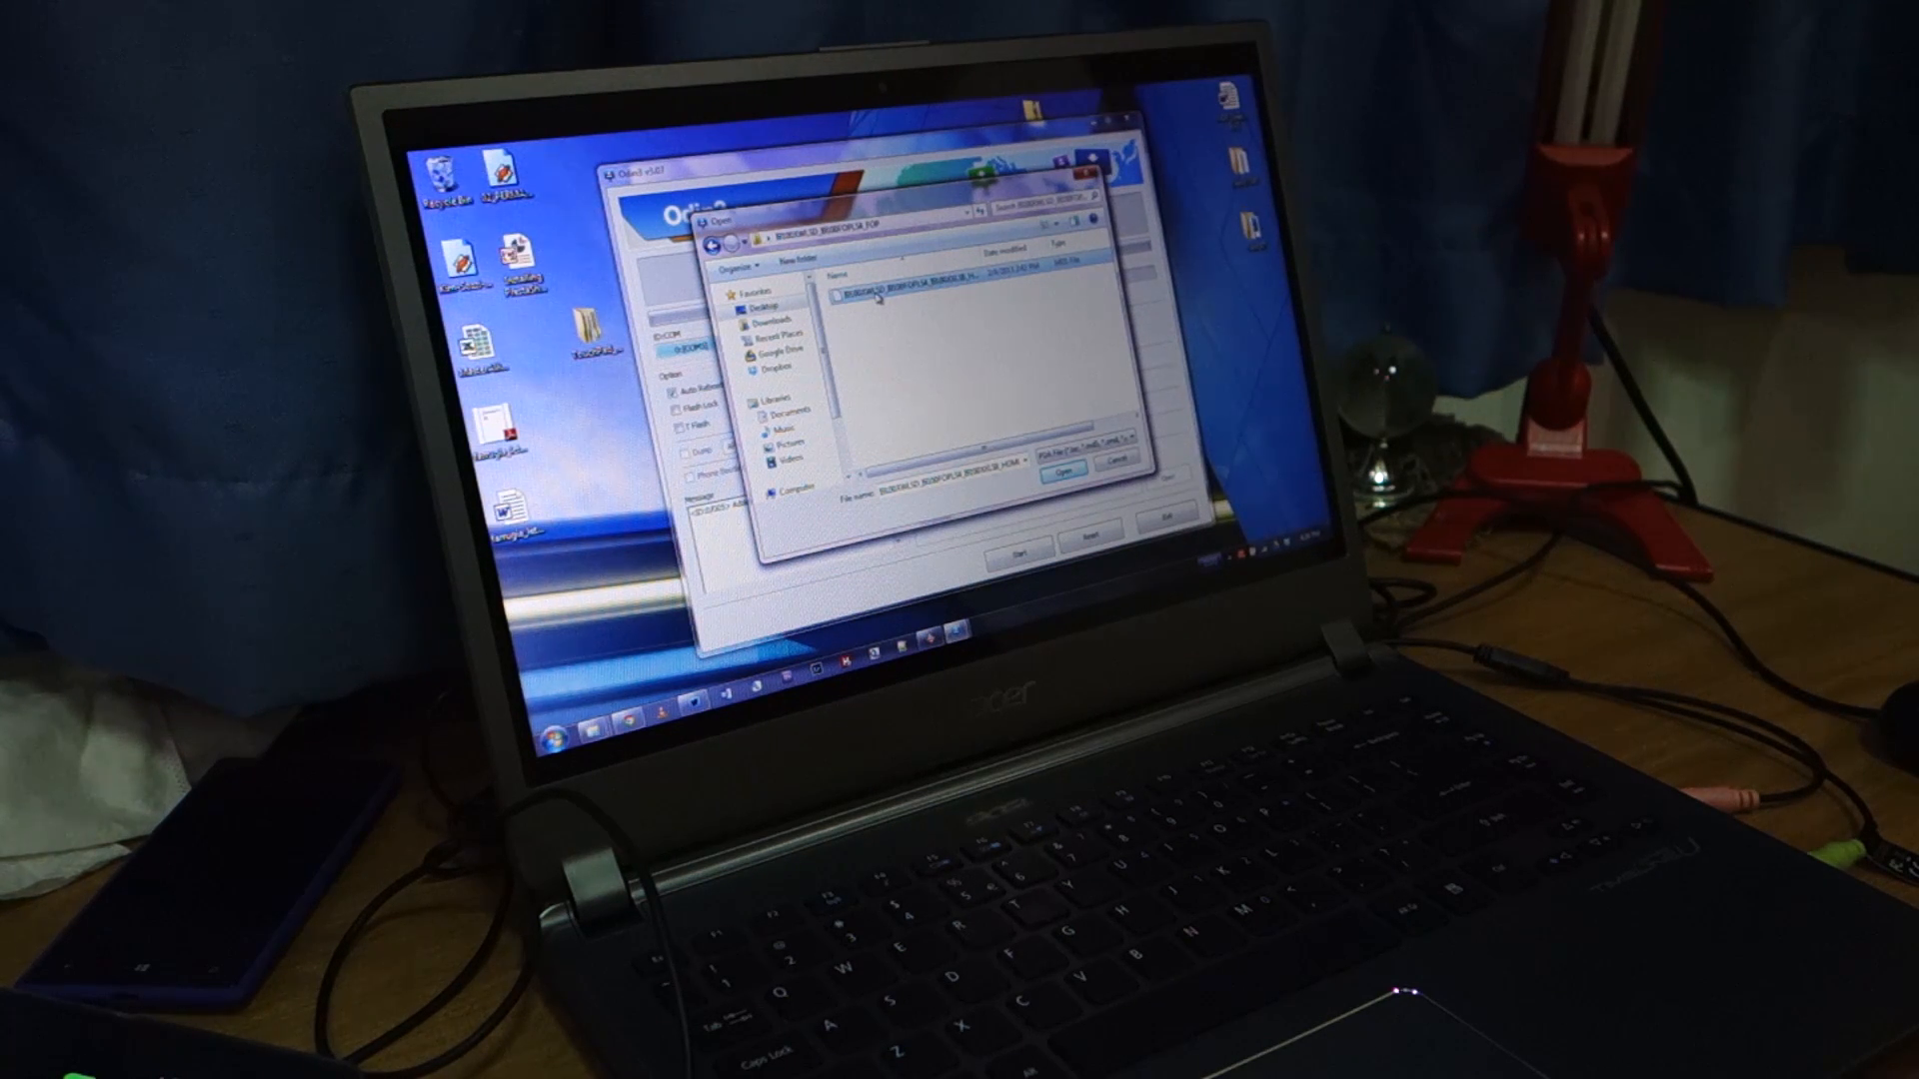
click(1059, 474)
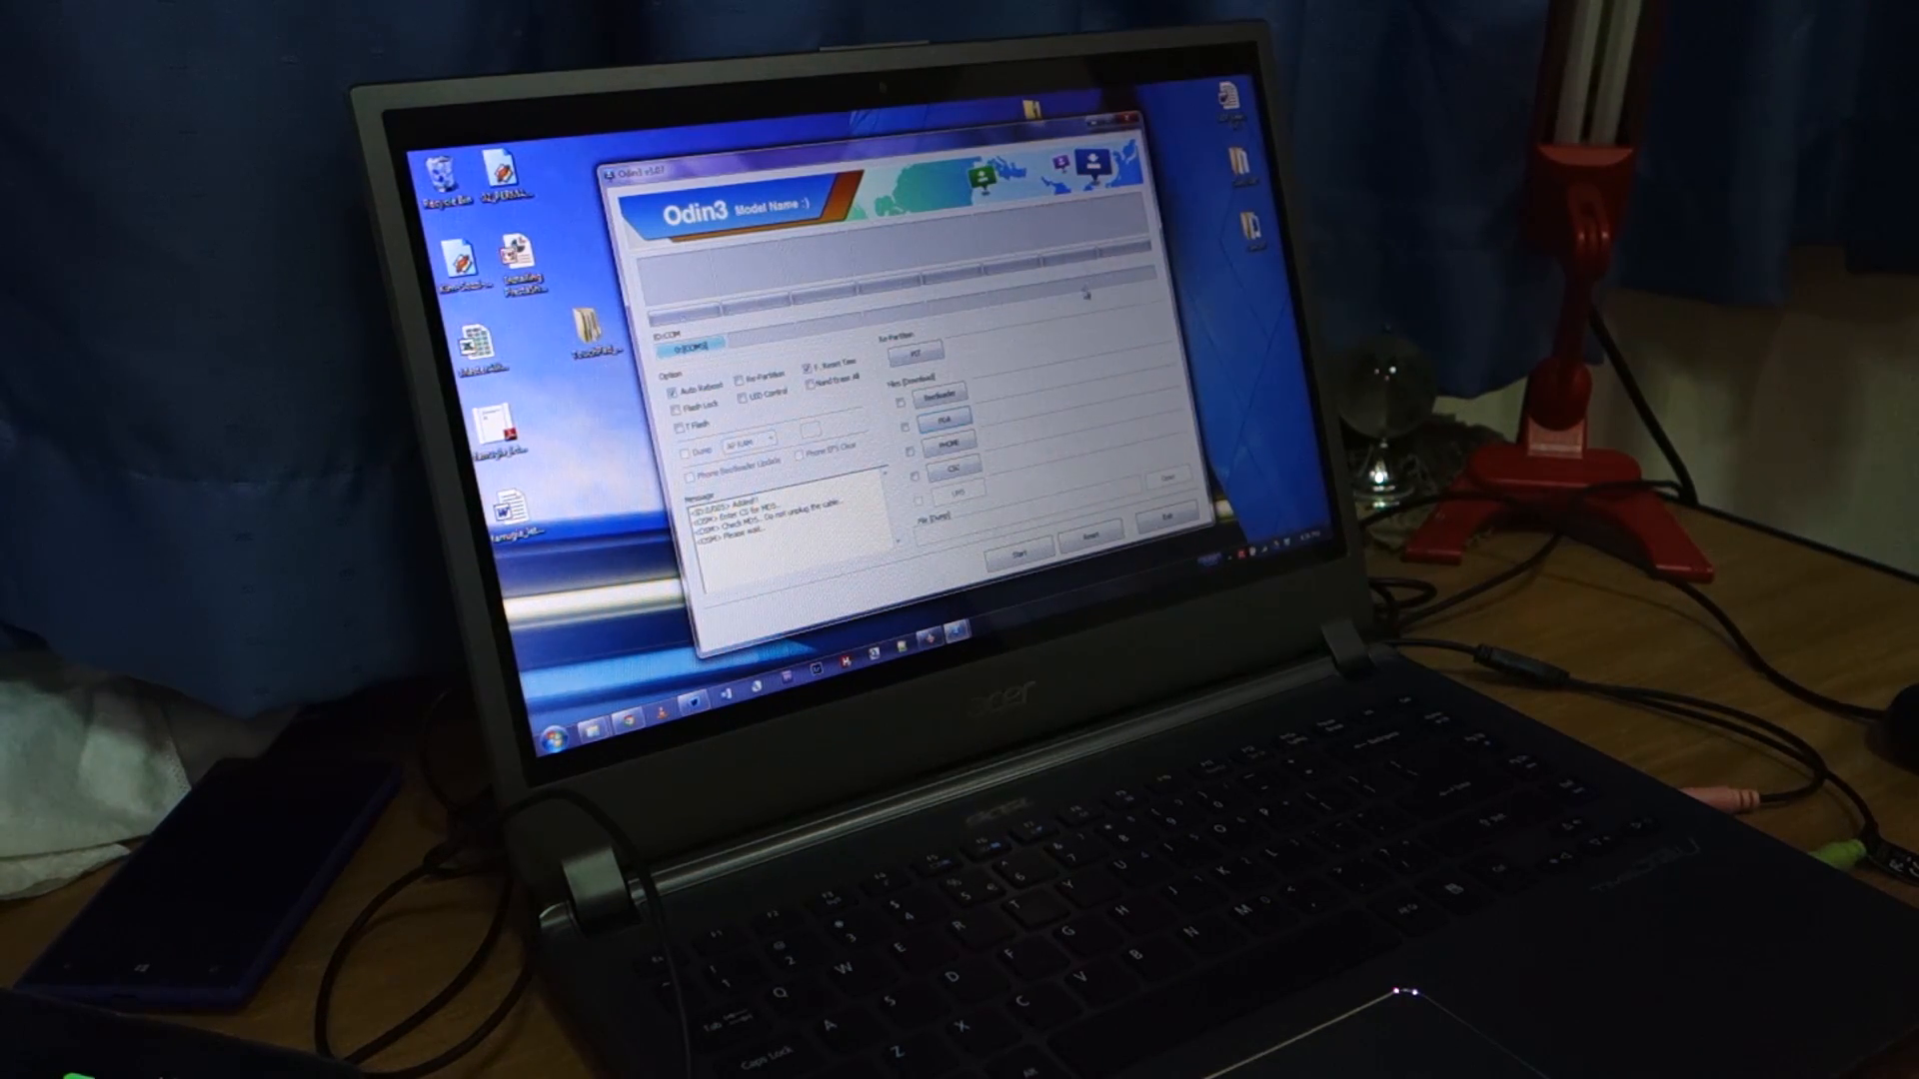